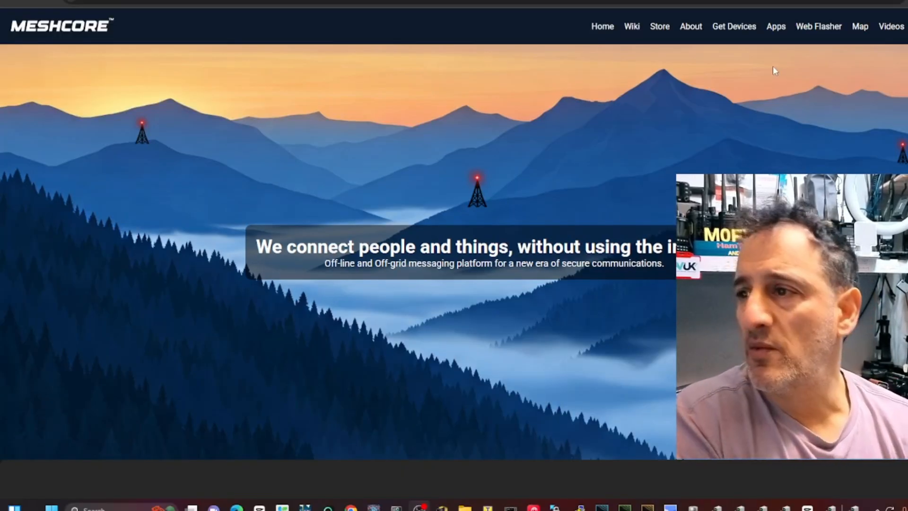
{"action": "mouse_move", "coordinate": [764, 126]}
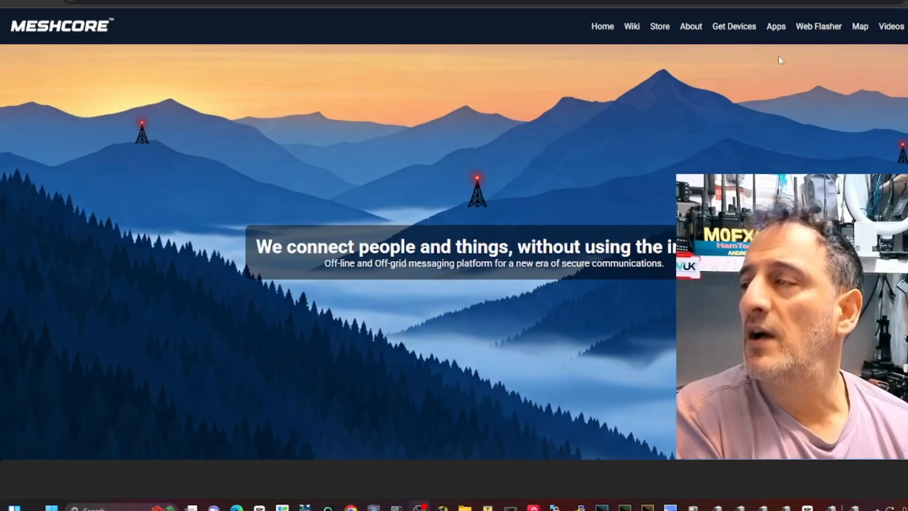
Go to the Web Flasher page from the MeshCore site navigation.
{"action": "left_click", "coordinate": [818, 26]}
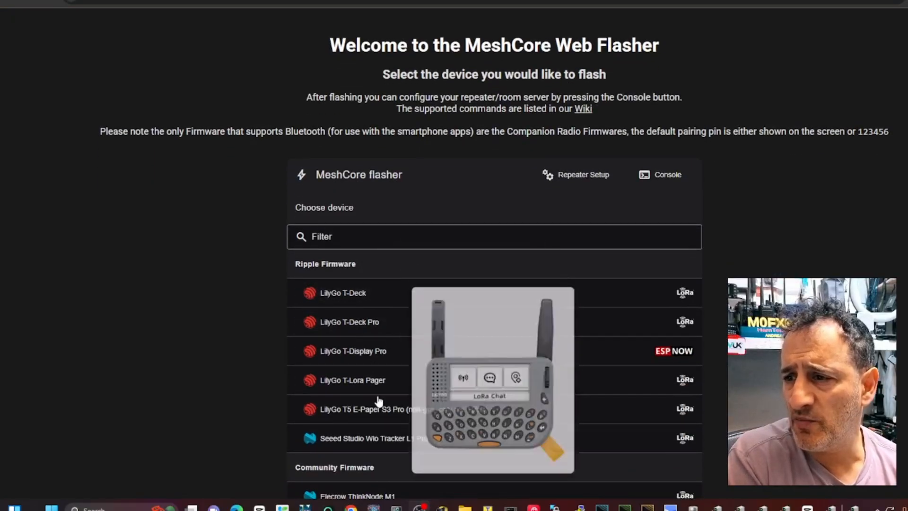
{"action": "mouse_move", "coordinate": [737, 56]}
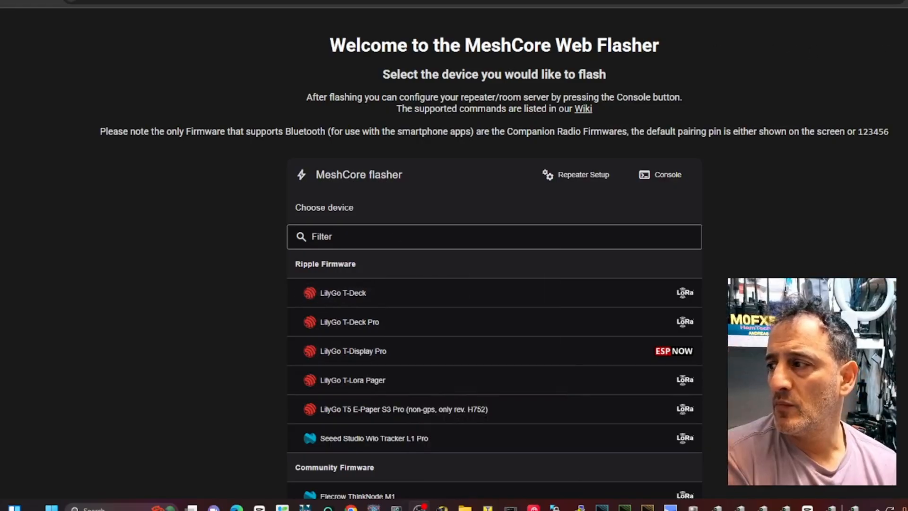
Choose the LilyGo T-Deck with the 'Ripple GUI: data on SD card' firmware, v7.12.
{"action": "left_click", "coordinate": [344, 293]}
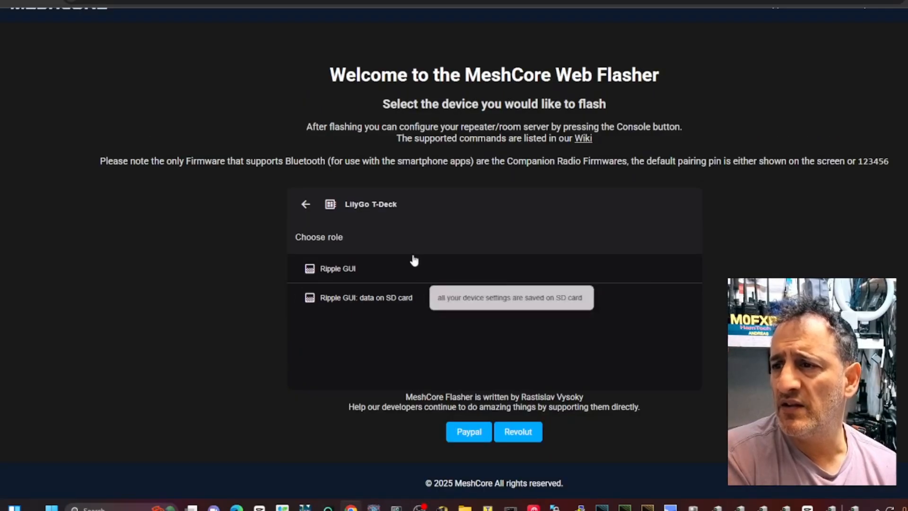
{"action": "mouse_move", "coordinate": [336, 304]}
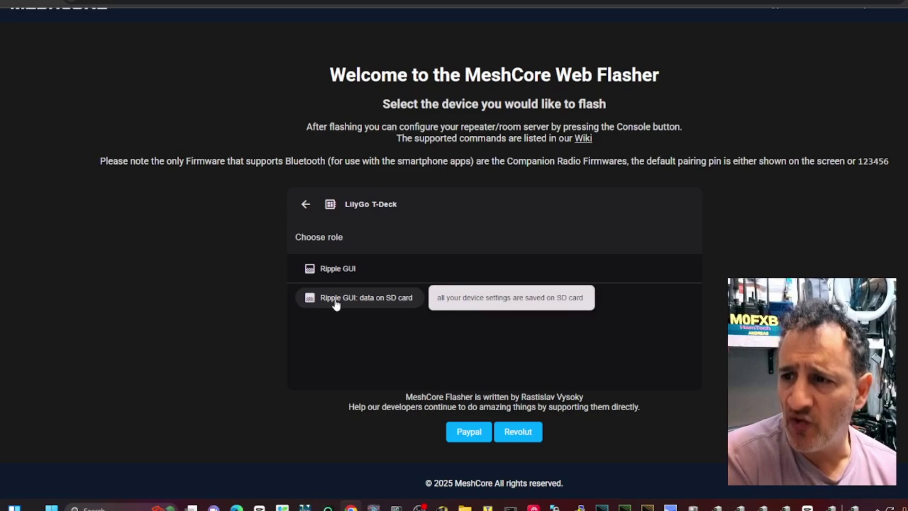
{"action": "left_click", "coordinate": [360, 298]}
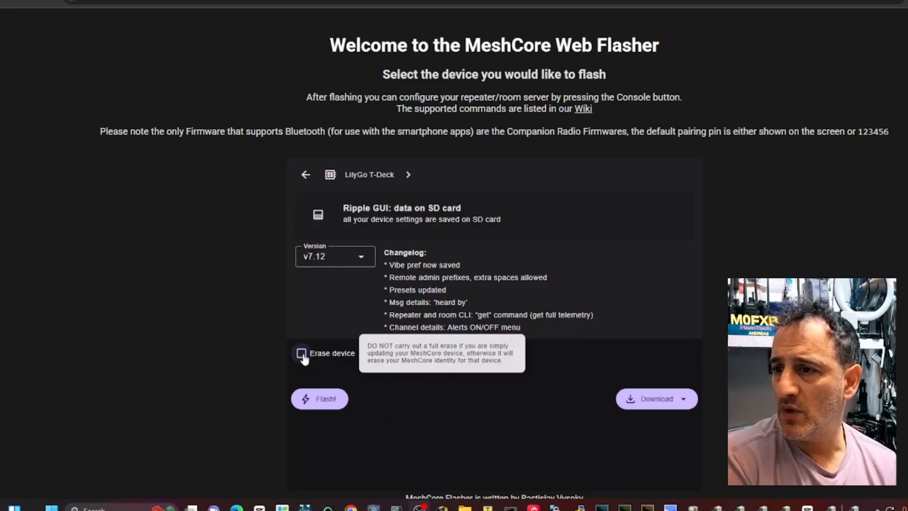
Flash with Erase device enabled, connecting via the USB JTAG/serial debug unit (COM85) port.
{"action": "left_click", "coordinate": [301, 352]}
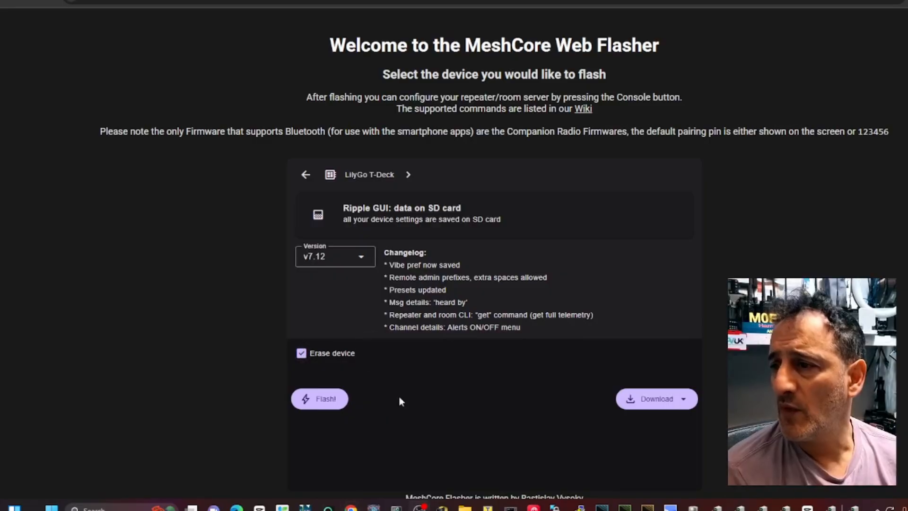
{"action": "left_click", "coordinate": [319, 399]}
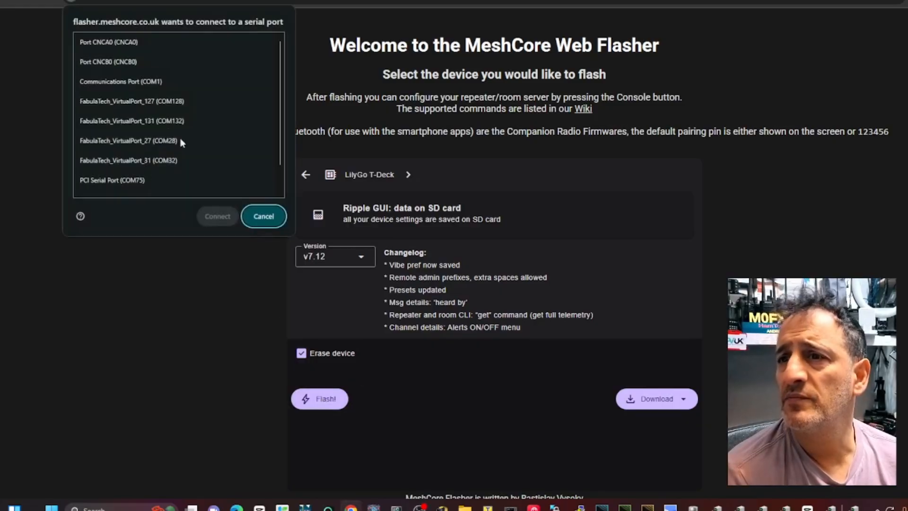
{"action": "left_click", "coordinate": [137, 186]}
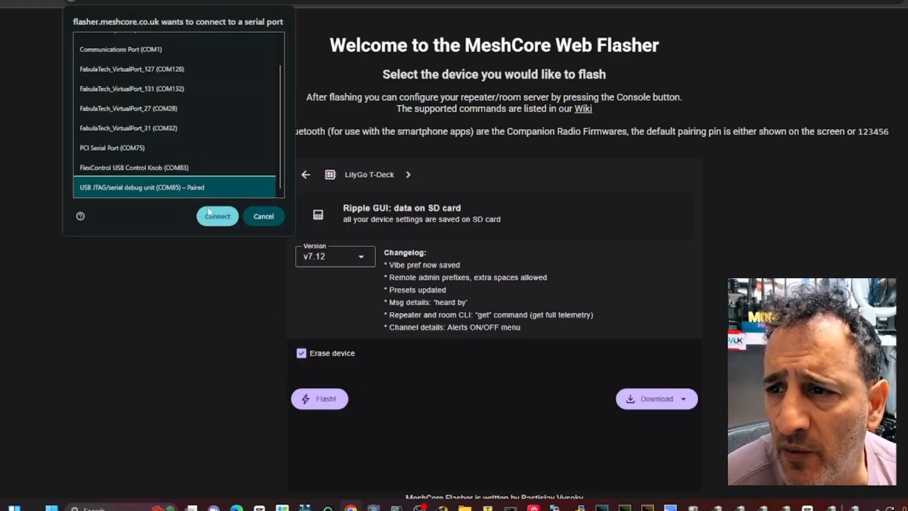
{"action": "left_click", "coordinate": [217, 216]}
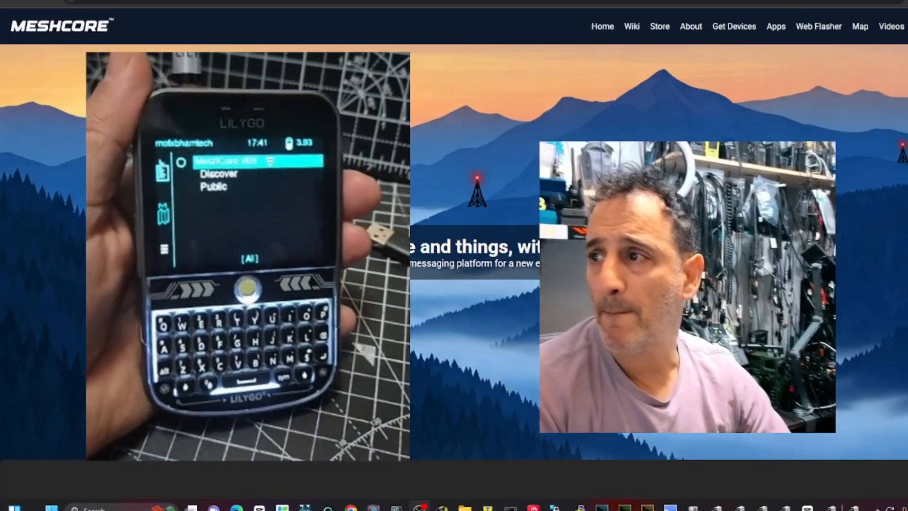
Return to the Web Flasher page from the site navigation.
{"action": "left_click", "coordinate": [860, 26]}
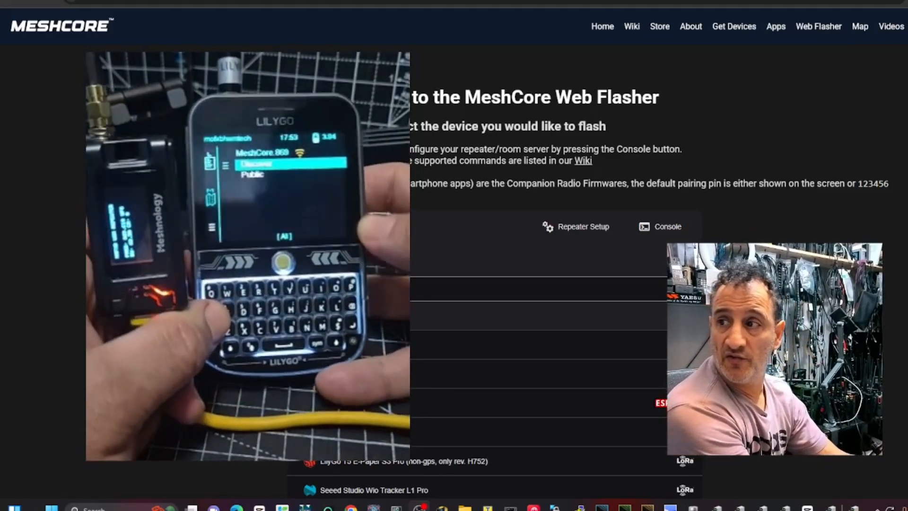
{"action": "scroll", "scroll_direction": "down", "scroll_amount": 3}
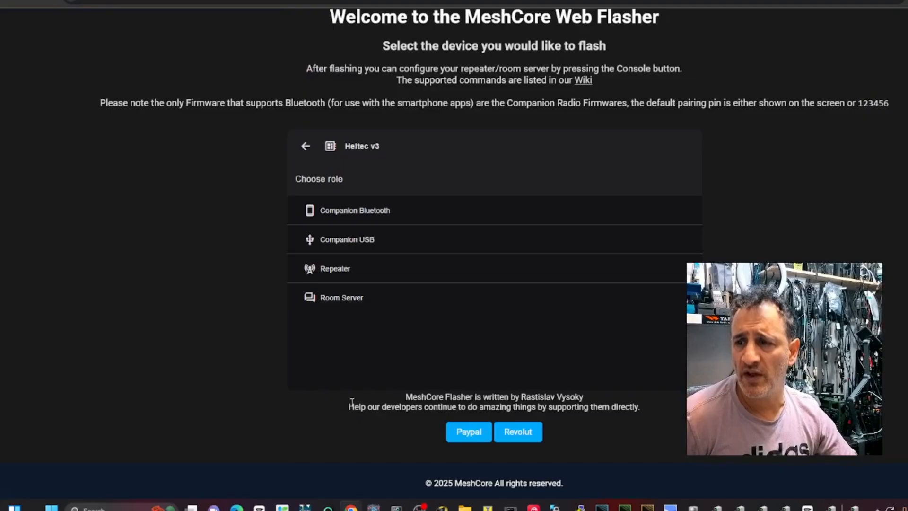
Choose the Repeater role for the Heltec v3, firmware v1.9.1.
{"action": "left_click", "coordinate": [336, 268]}
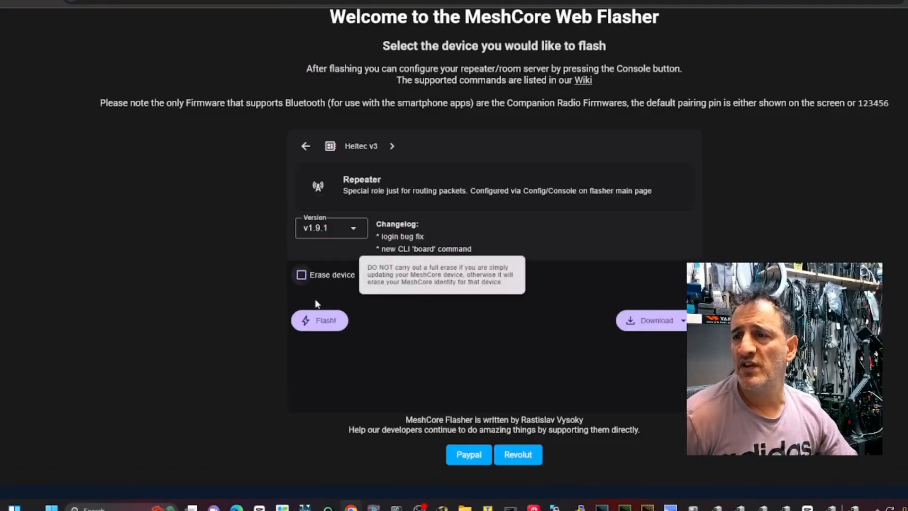
{"action": "mouse_move", "coordinate": [342, 315]}
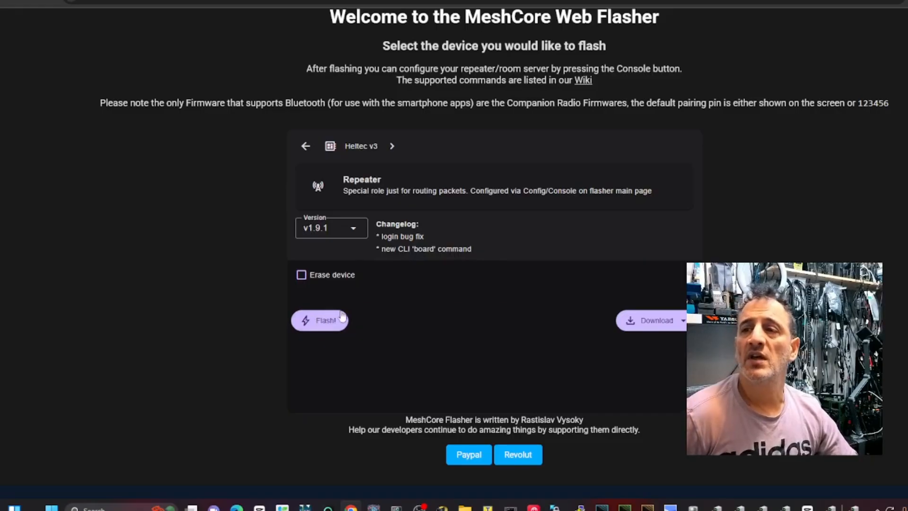
{"action": "mouse_move", "coordinate": [781, 61]}
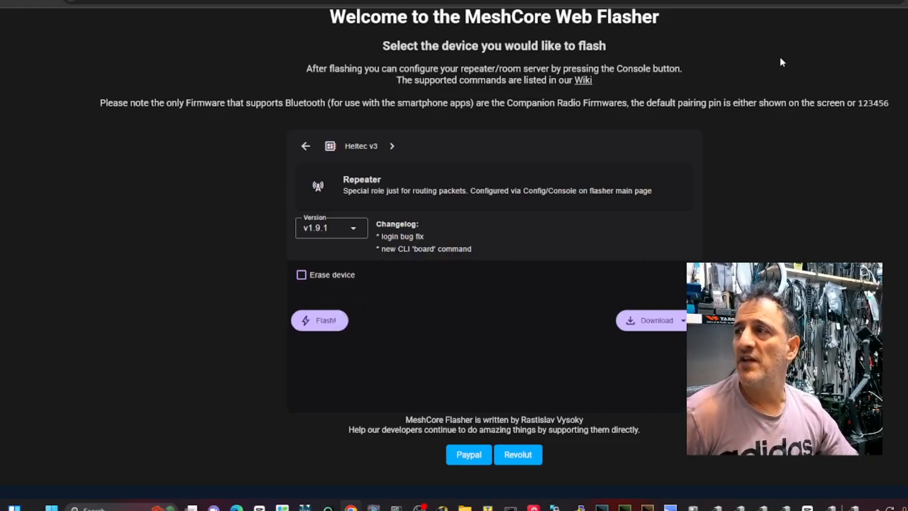
{"action": "mouse_move", "coordinate": [701, 124]}
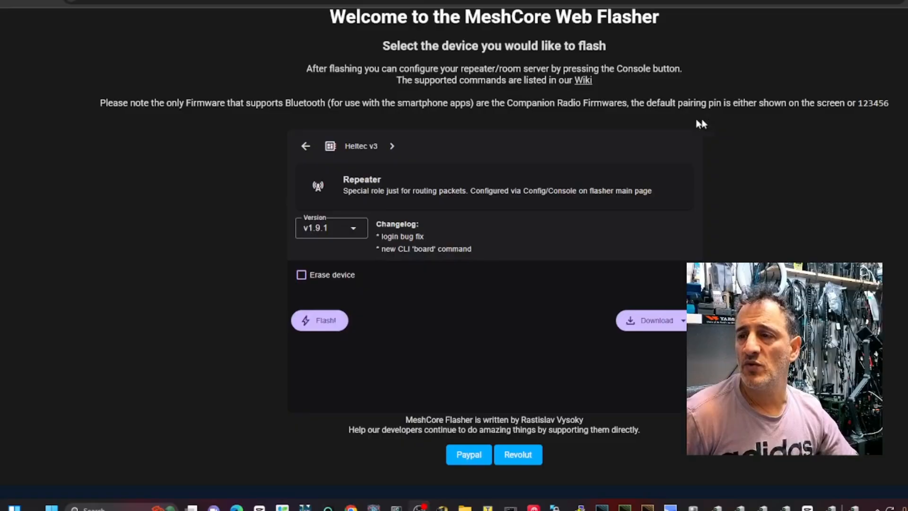
{"action": "mouse_move", "coordinate": [707, 201]}
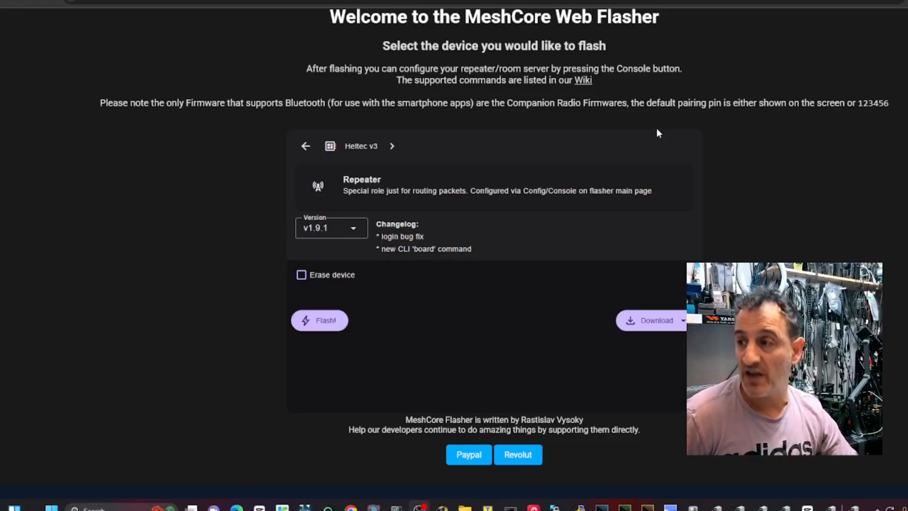
{"action": "mouse_move", "coordinate": [634, 129]}
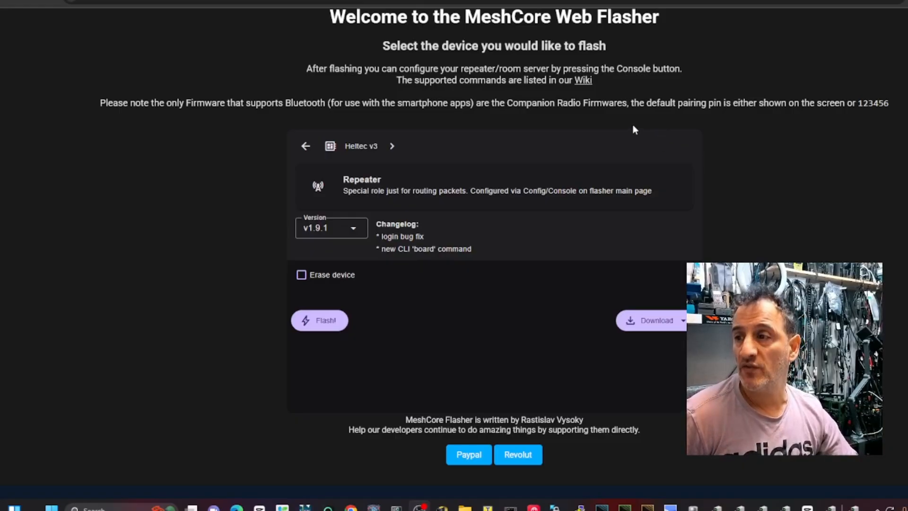